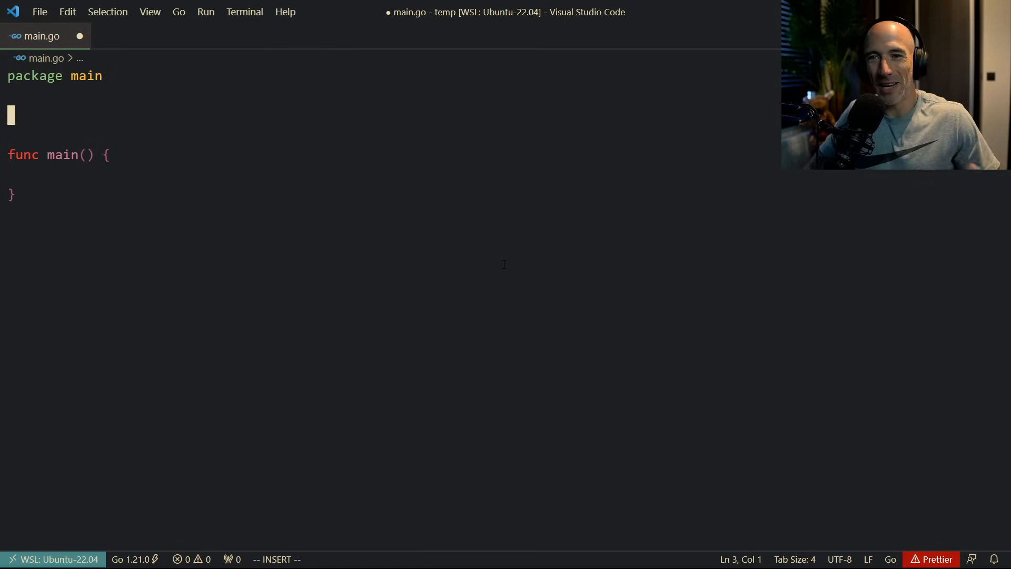
Declare the Book struct with title string, author string and numPages int fields.
{"action": "type", "text": "type"}
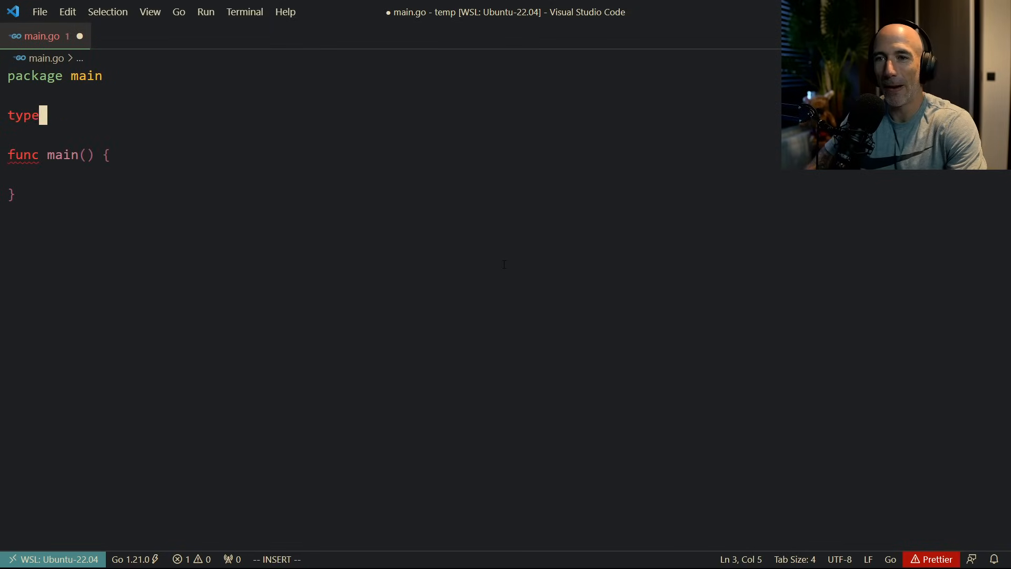
{"action": "type", "text": "Book struct {"}
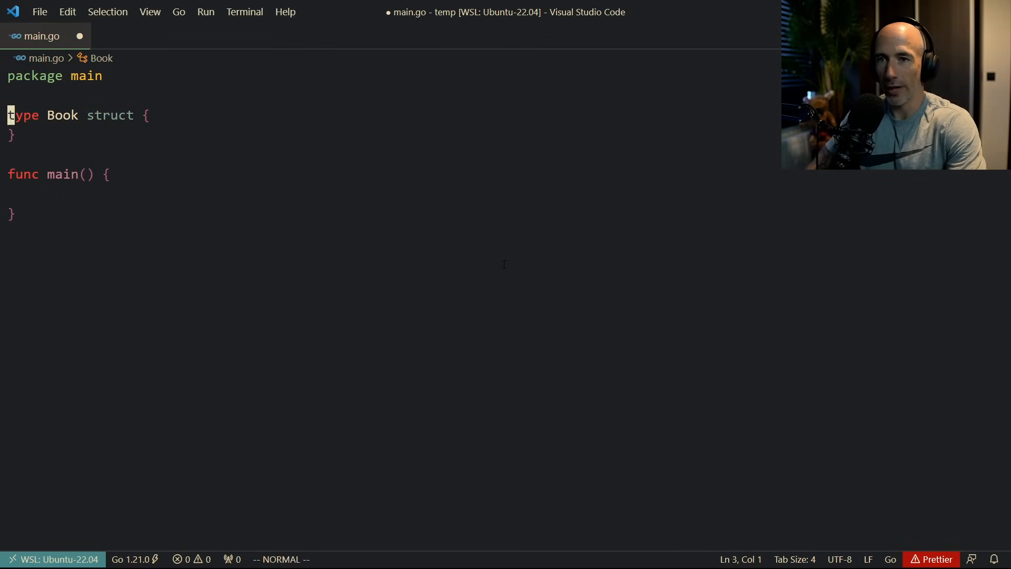
{"action": "type", "text": "title"}
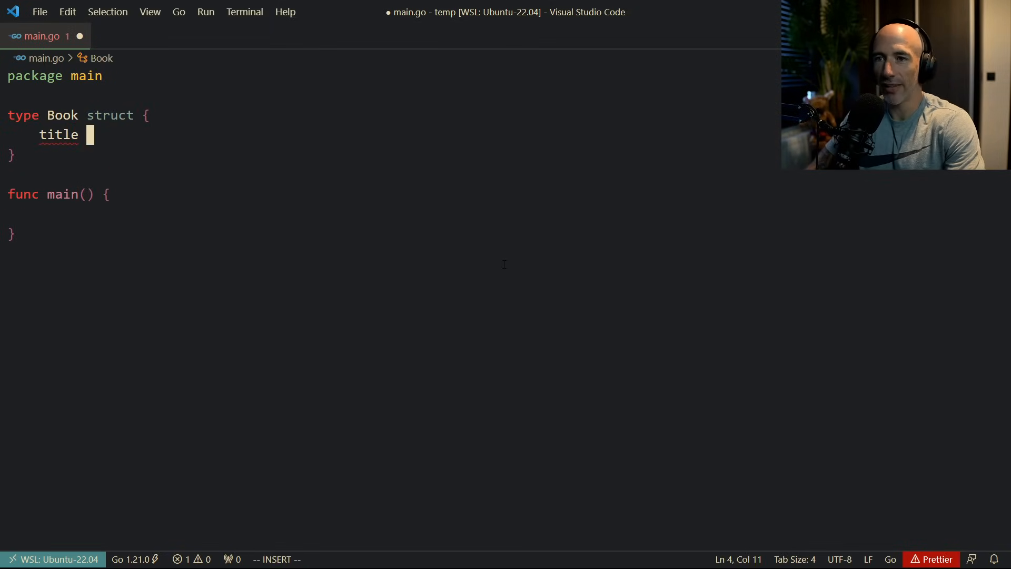
{"action": "type", "text": "string"}
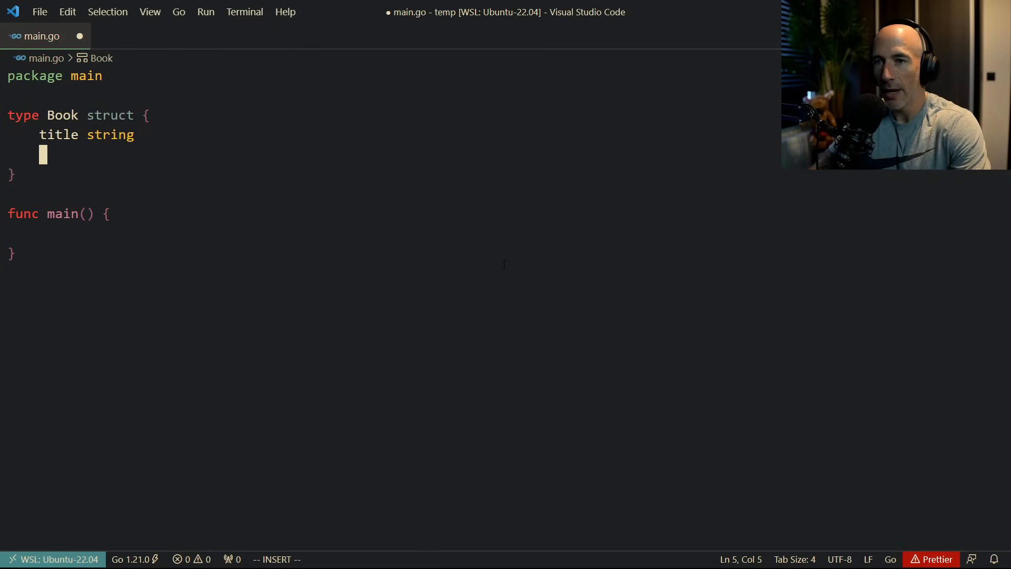
{"action": "type", "text": "author string"}
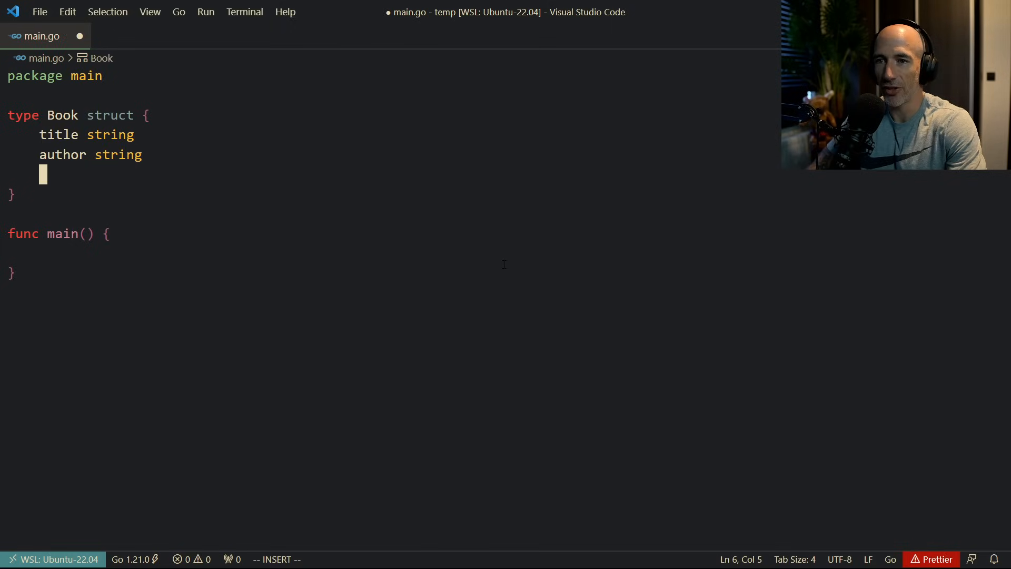
{"action": "type", "text": "numPages"}
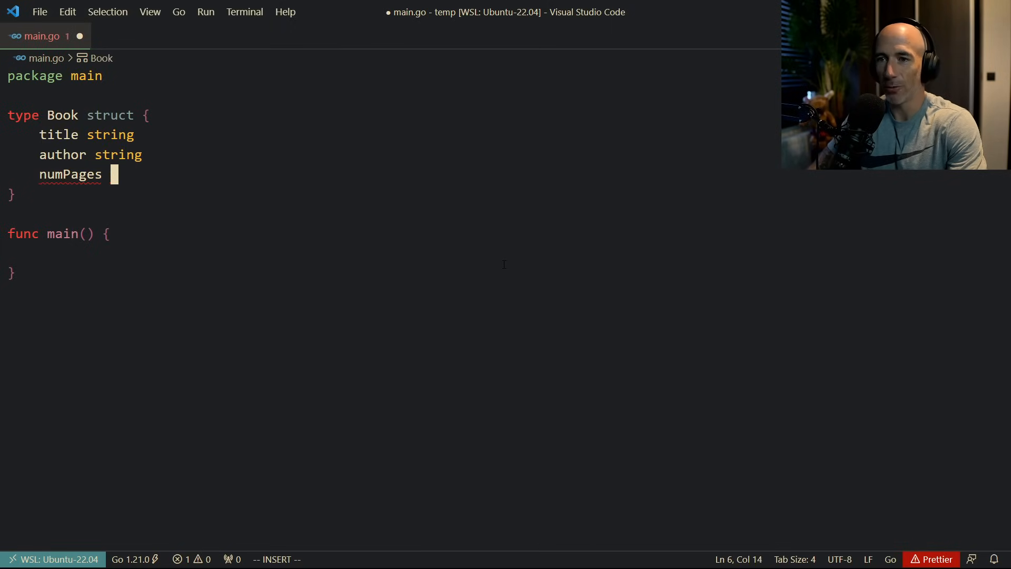
{"action": "type", "text": "int"}
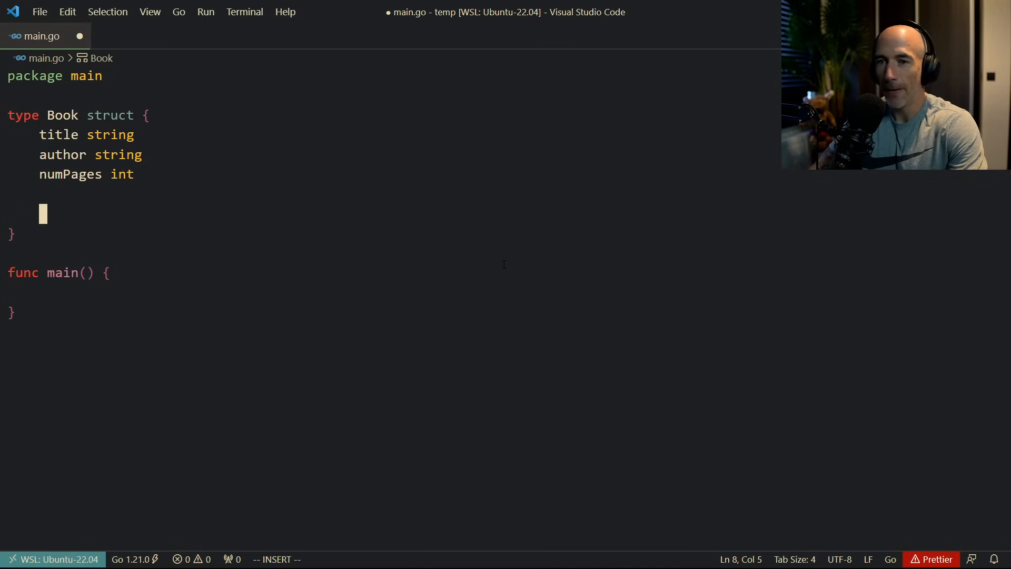
Add isSaved bool and savedAT time.Time fields to complete the Book struct.
{"action": "type", "text": "isS"}
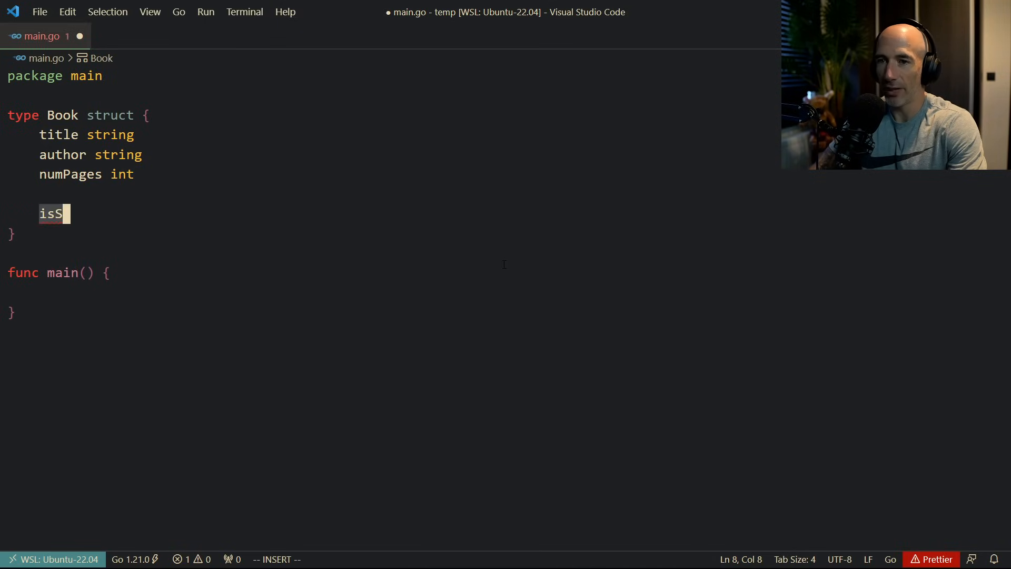
{"action": "type", "text": "aved bl"}
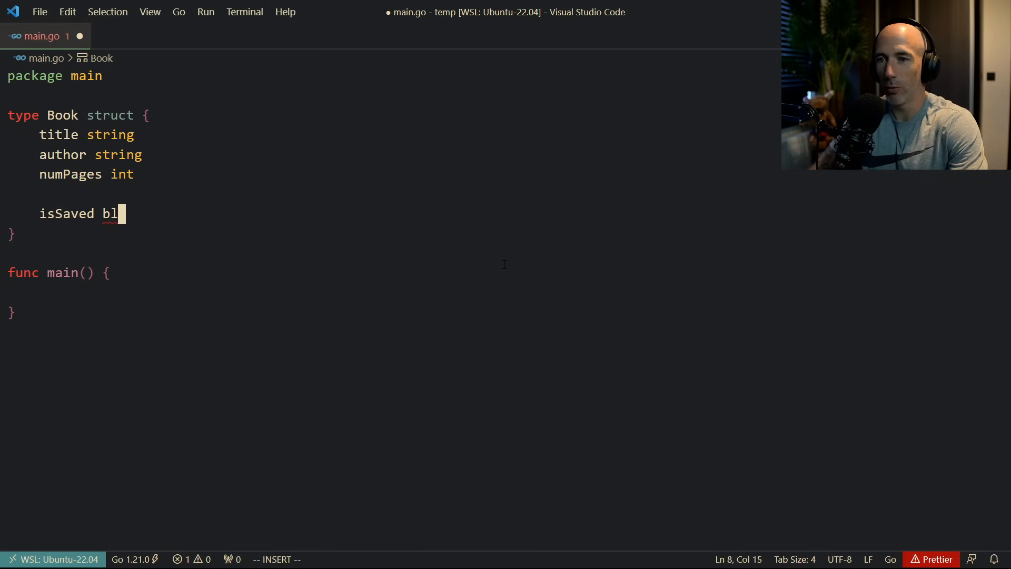
{"action": "type", "text": "ool"}
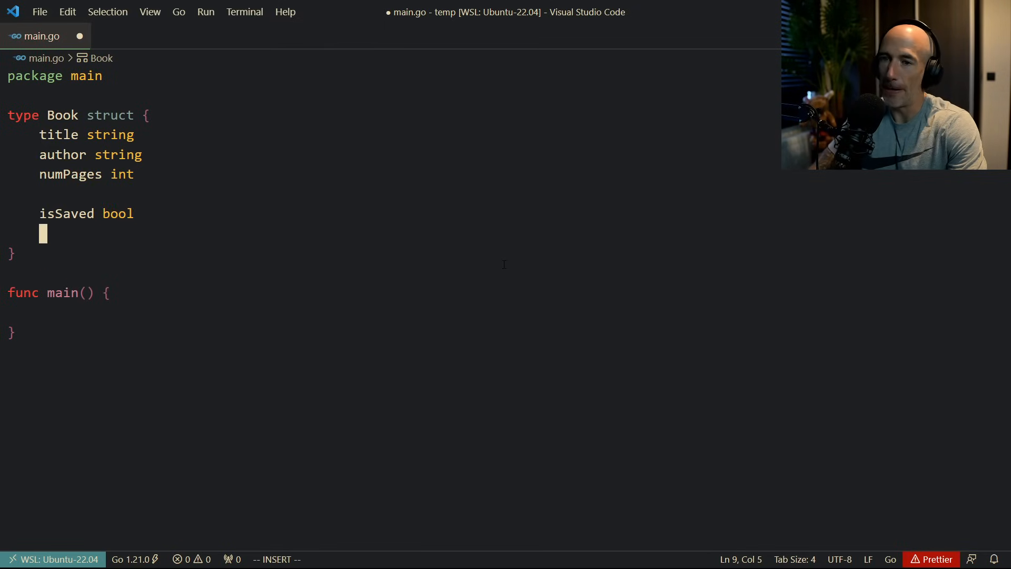
{"action": "type", "text": "savedA"}
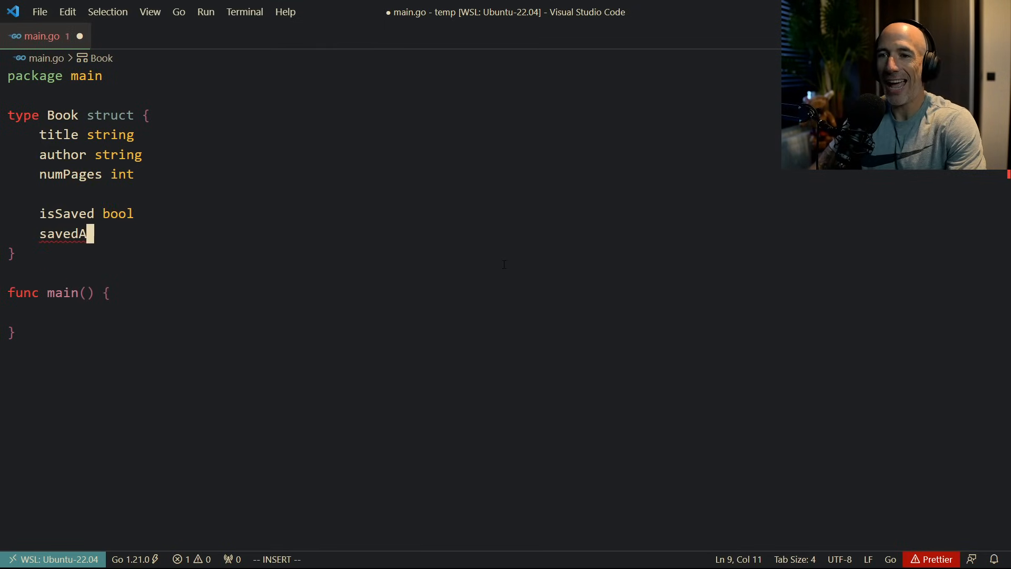
{"action": "type", "text": "T time.time"}
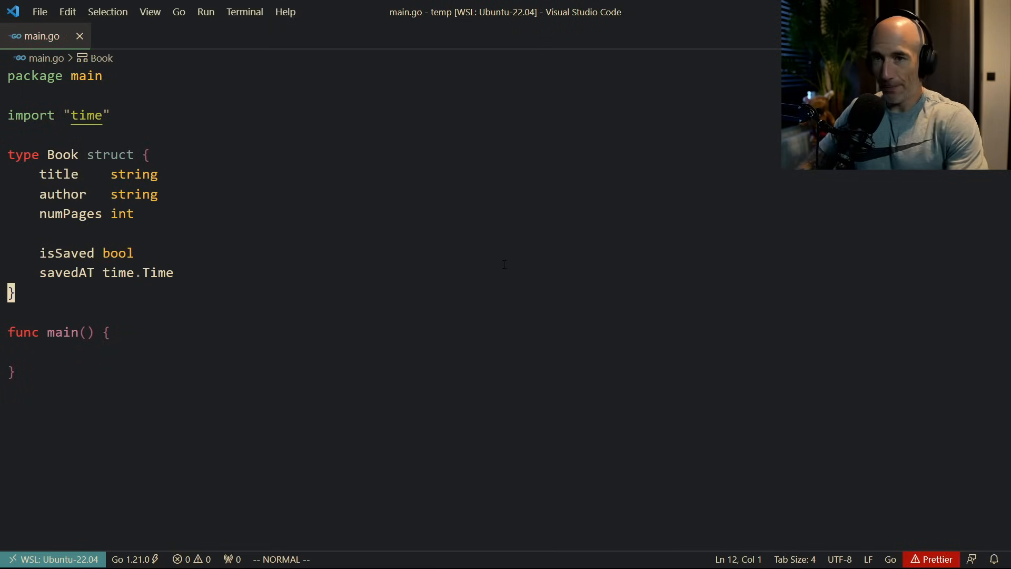
{"action": "left_click", "coordinate": [153, 174]}
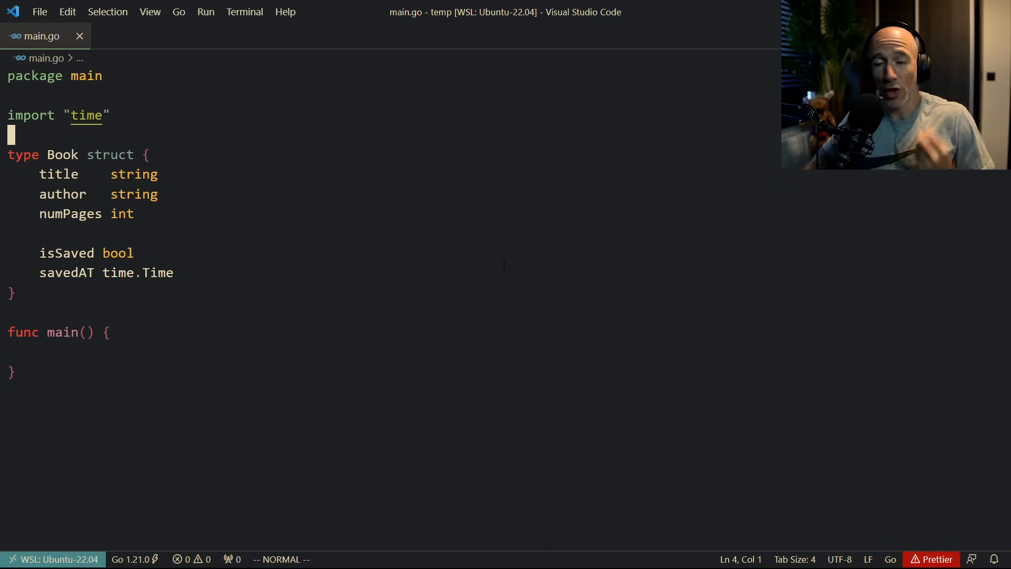
{"action": "left_click", "coordinate": [122, 214]}
{"action": "type", "text": "//"}
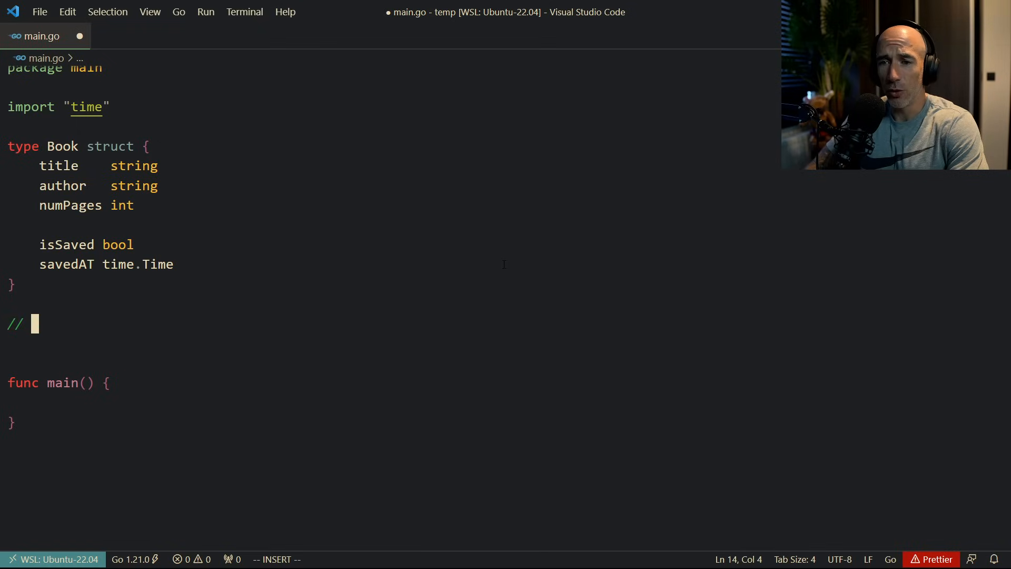
Write the comments // 1. read data and // 2. write data above main.
{"action": "type", "text": "1. read data"}
{"action": "type", "text": "// 2."}
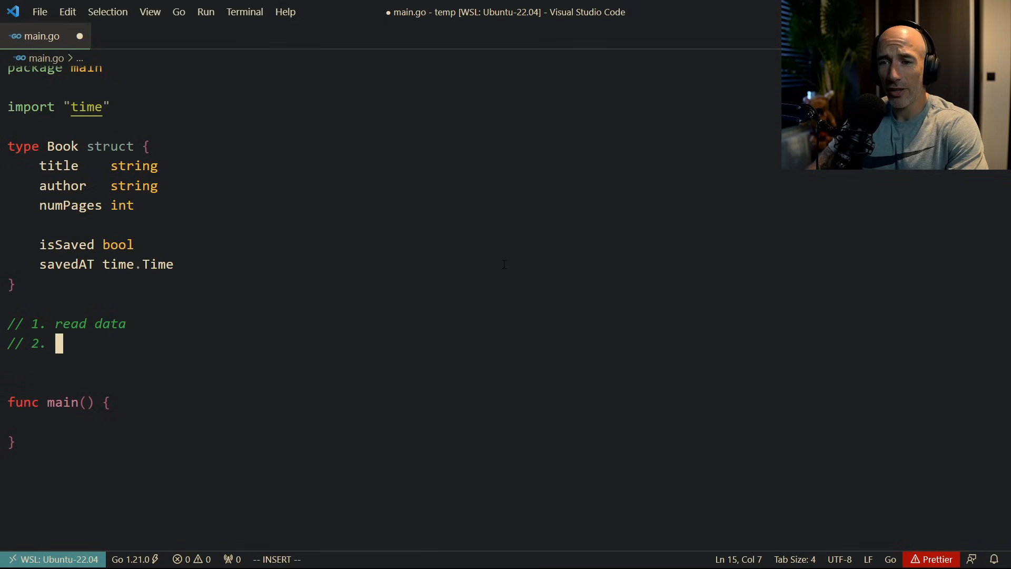
{"action": "type", "text": "write data"}
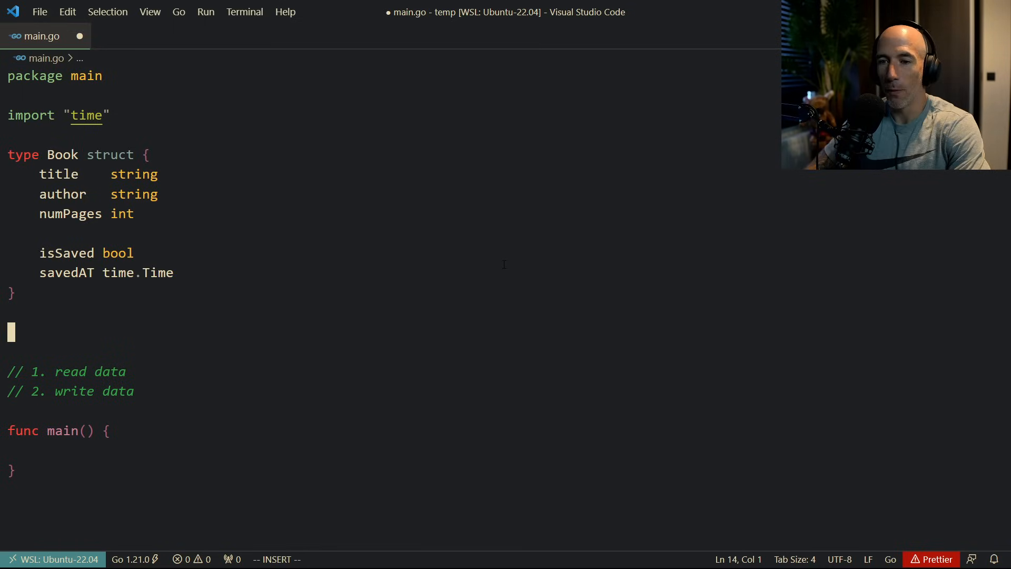
Declare func saveBook(book Book) and begin its body.
{"action": "type", "text": "func"}
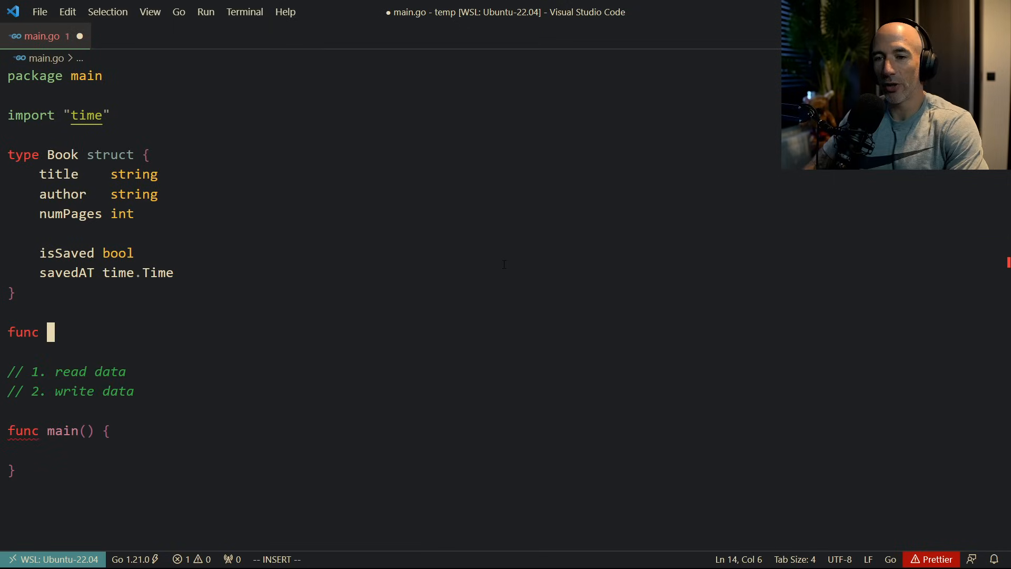
{"action": "type", "text": "saveBo"}
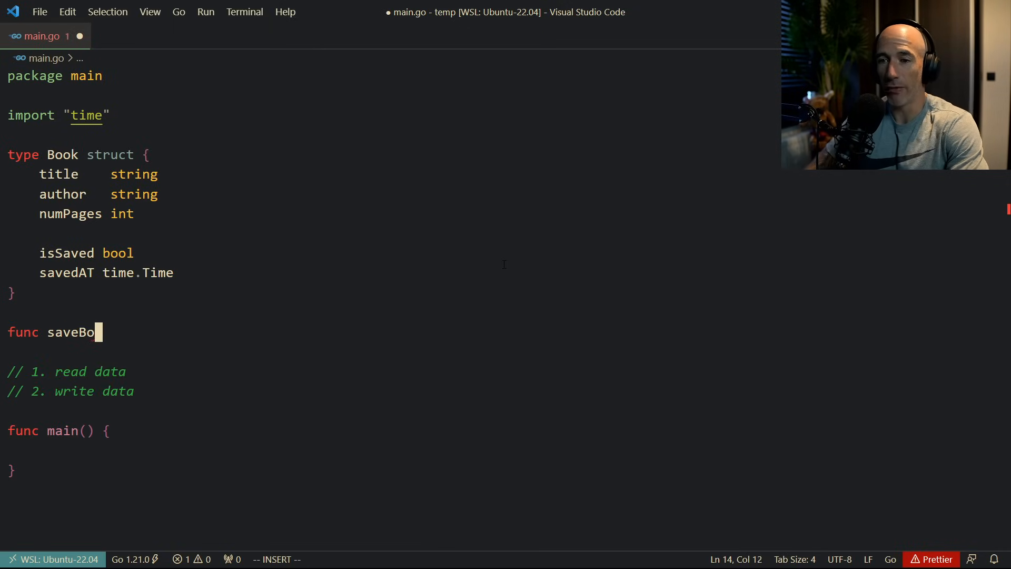
{"action": "type", "text": "ok() {"}
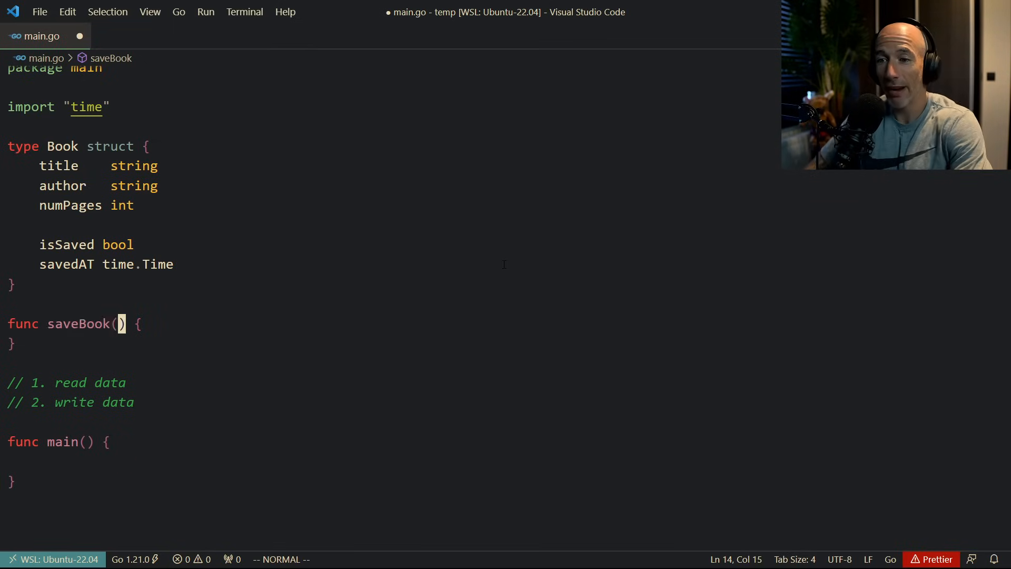
{"action": "type", "text": "book Book"}
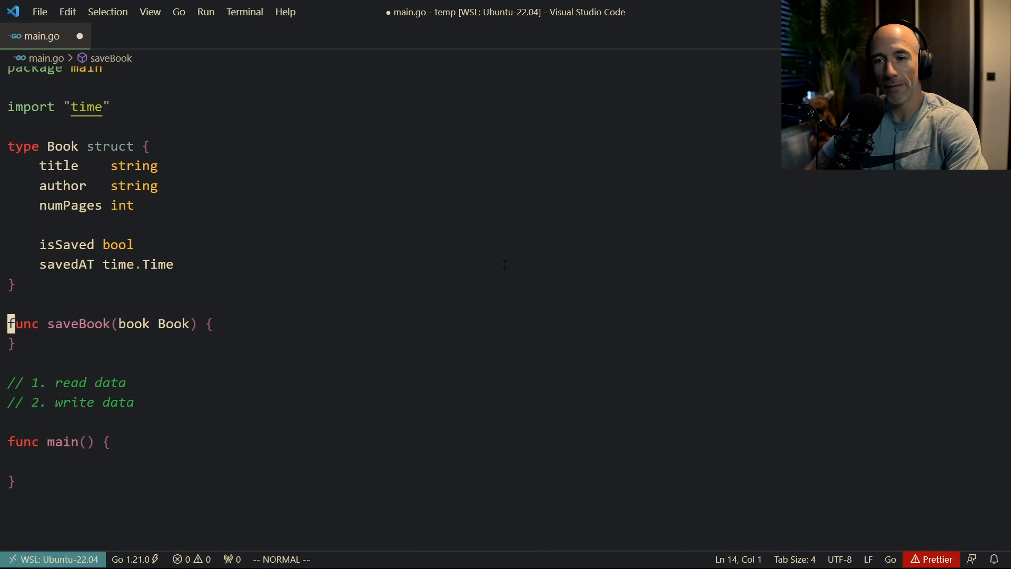
{"action": "type", "text": "book.isSaved = true"}
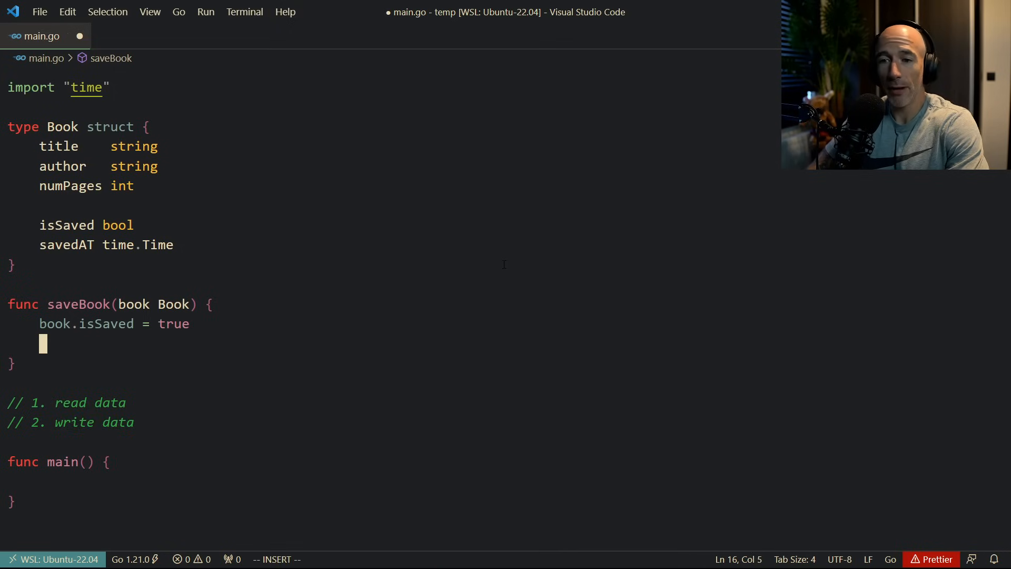
Set book.savedAT = time.Now() inside saveBook and save main.go.
{"action": "type", "text": "book.sasv"}
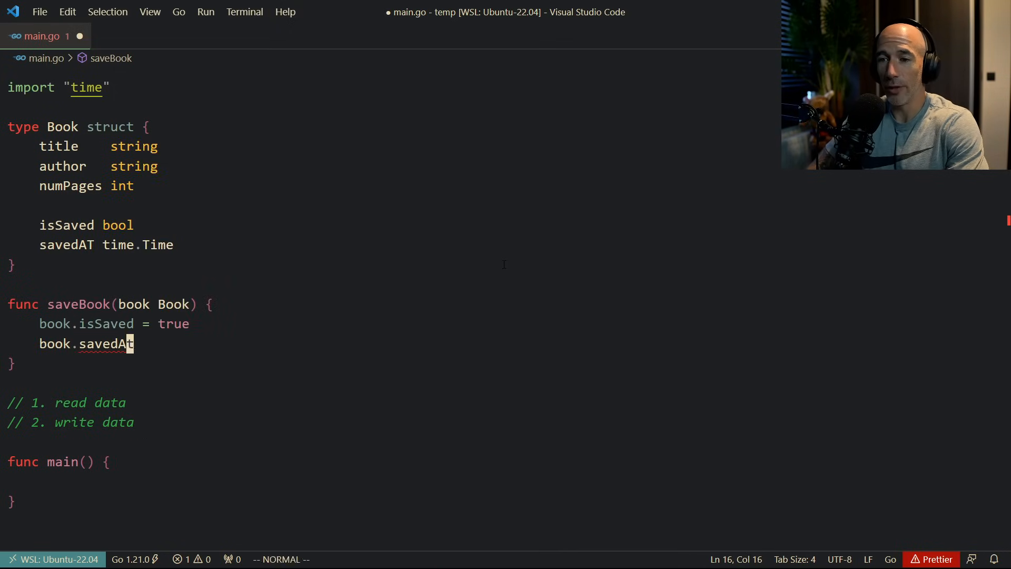
{"action": "type", "text": "-="}
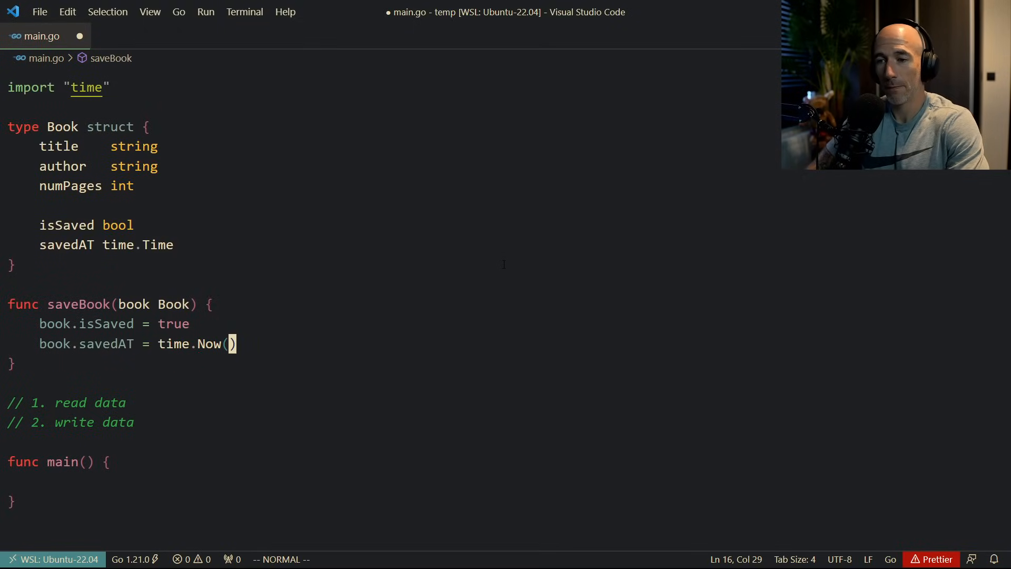
{"action": "key", "text": "ctrl+s"}
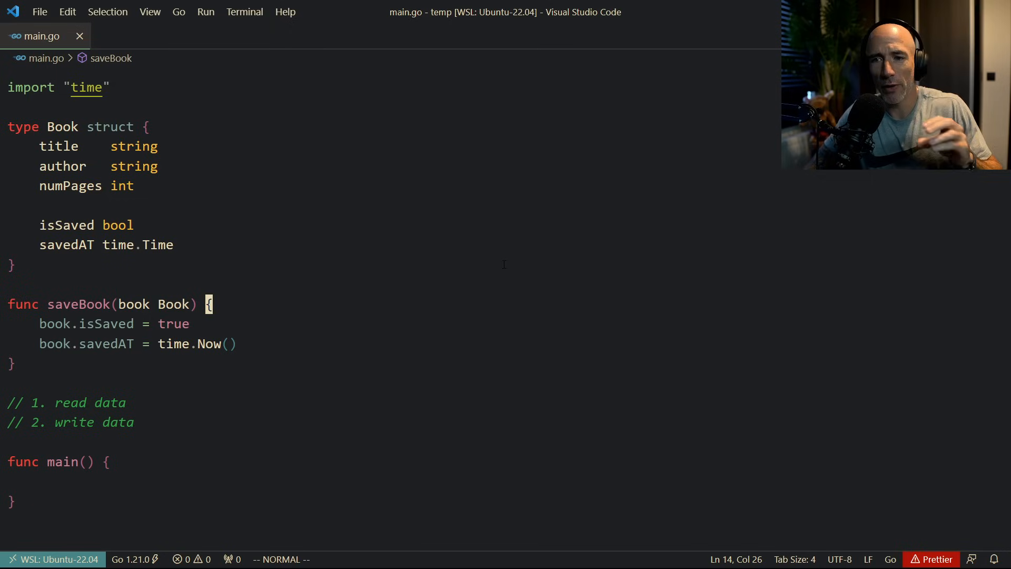
Write func (book Book) saveBook() { with the same body above the plain function.
{"action": "type", "text": "func"}
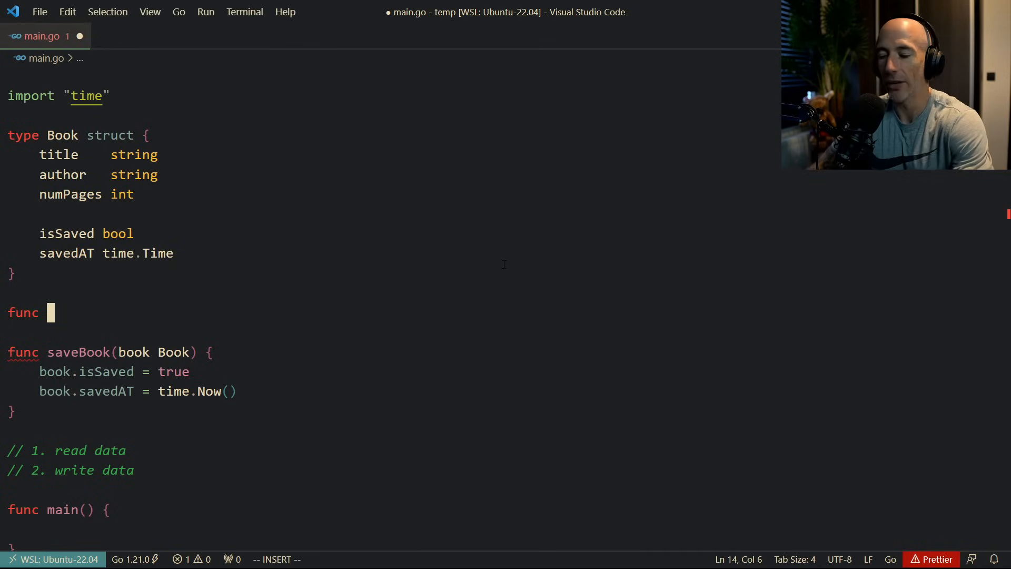
{"action": "type", "text": "(book )"}
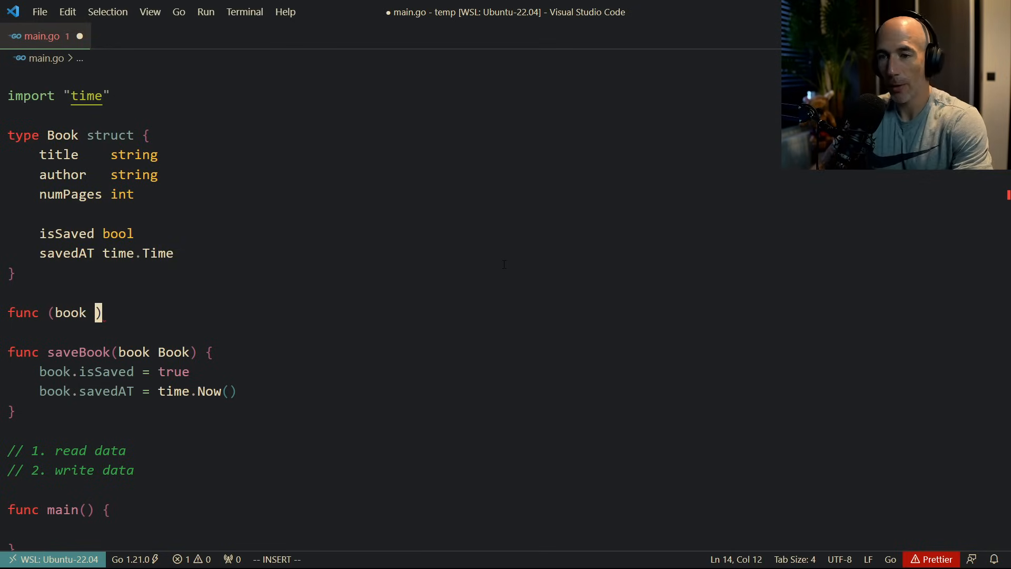
{"action": "type", "text": "Book)"}
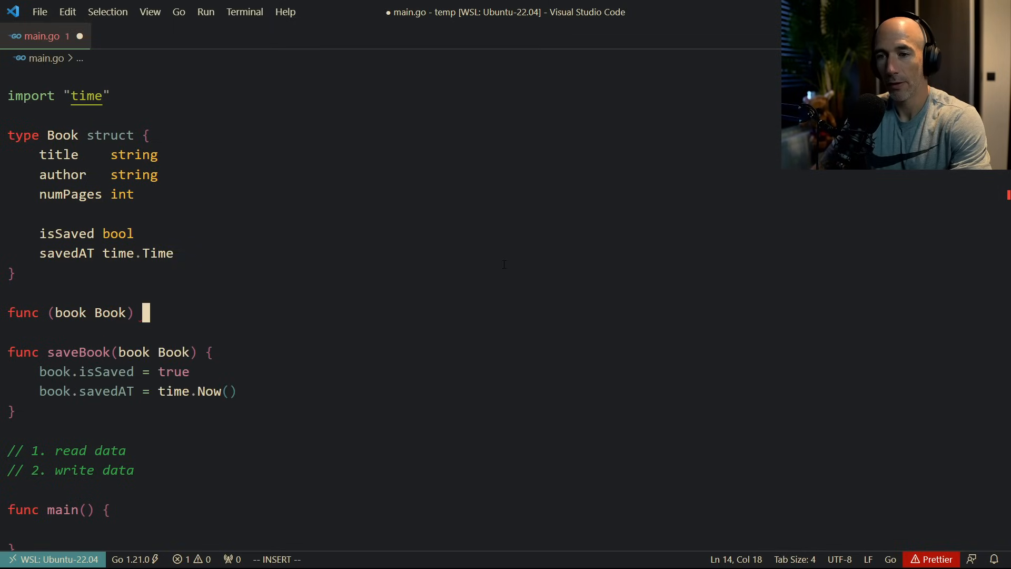
{"action": "type", "text": "saveBook"}
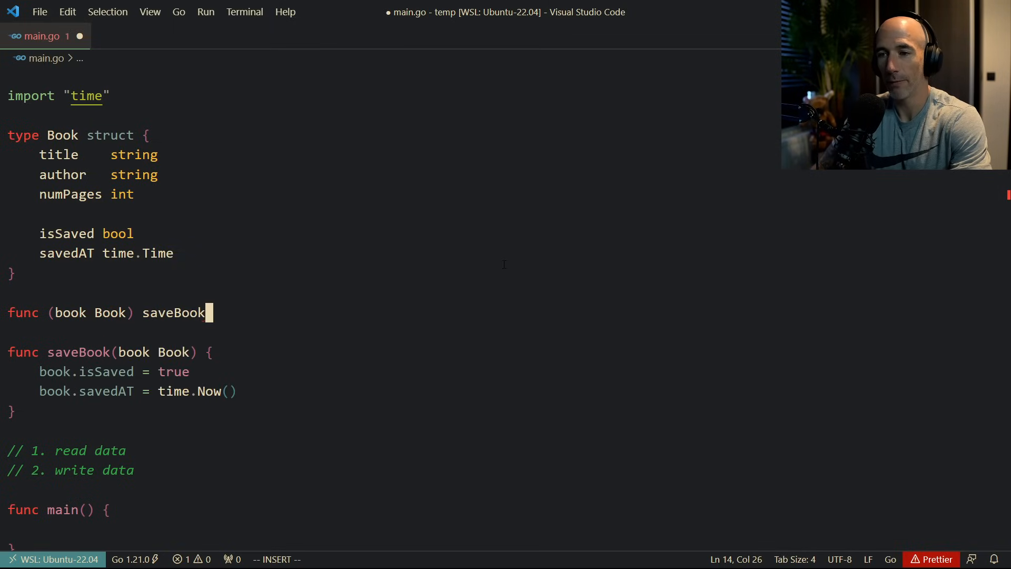
{"action": "type", "text": "() {"}
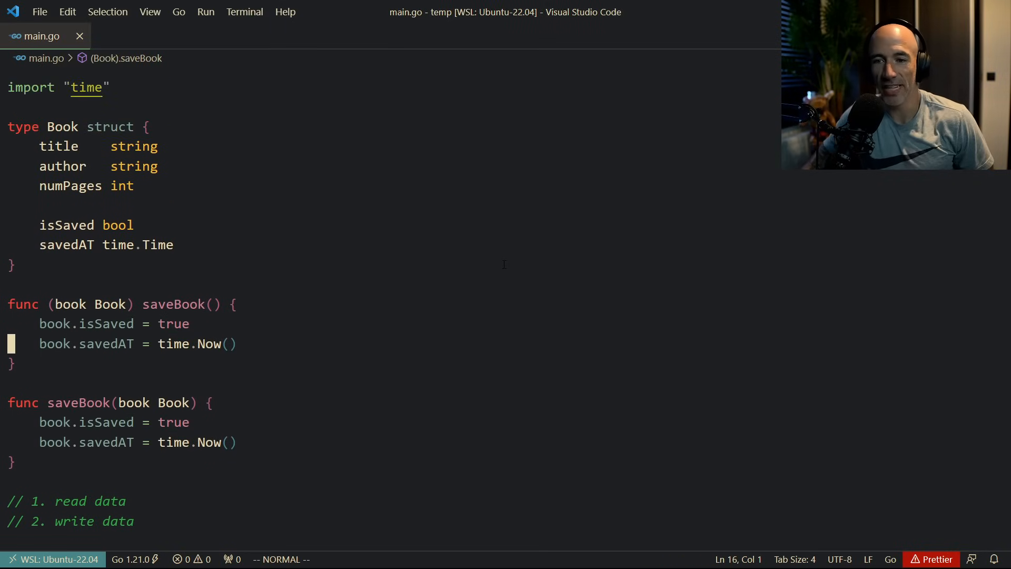
{"action": "scroll", "scroll_direction": "down", "scroll_amount": 3}
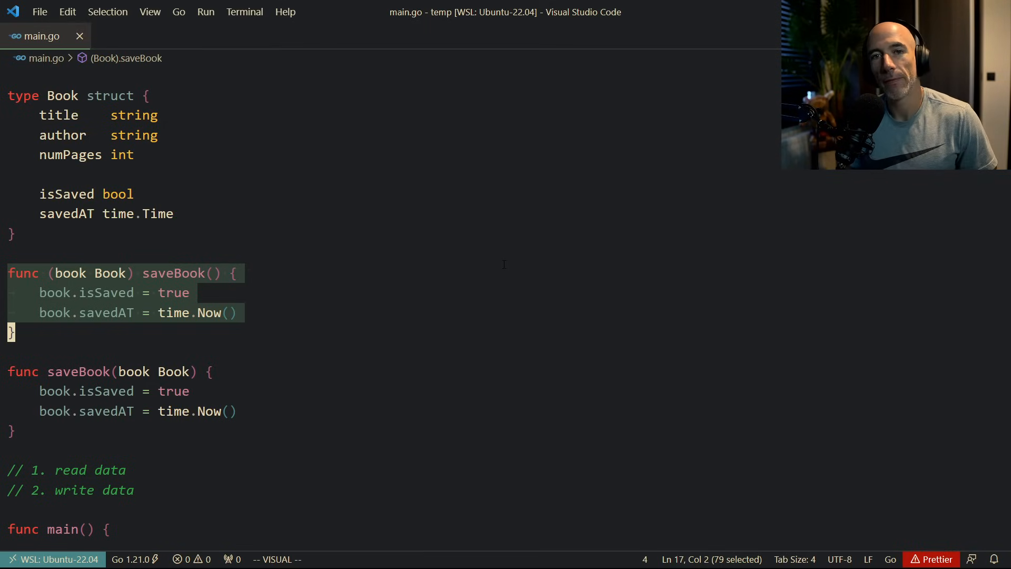
Delete the value-receiver saveBook method, leaving only the plain saveBook function.
{"action": "key", "text": "Escape"}
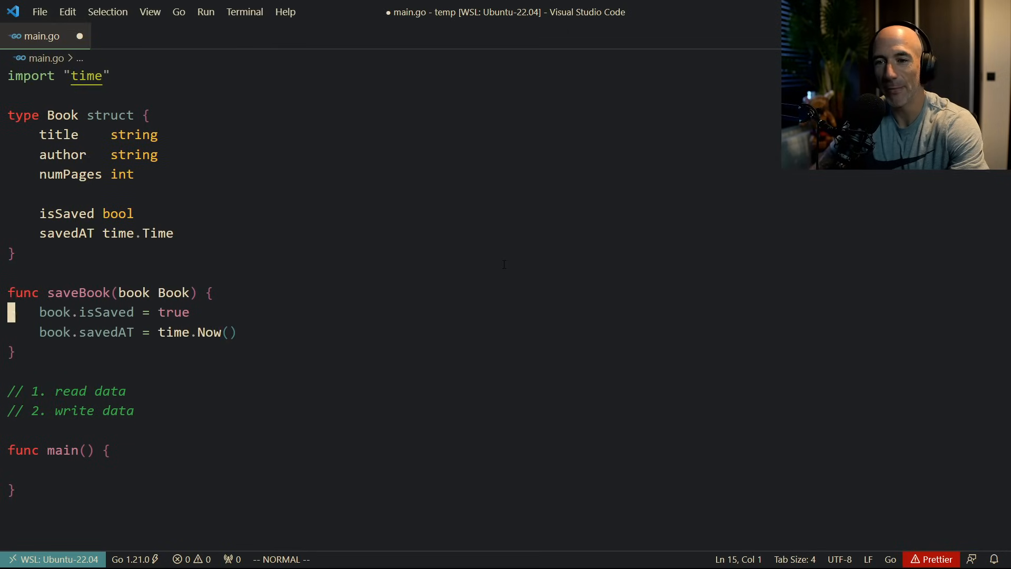
{"action": "double_click", "coordinate": [79, 291]}
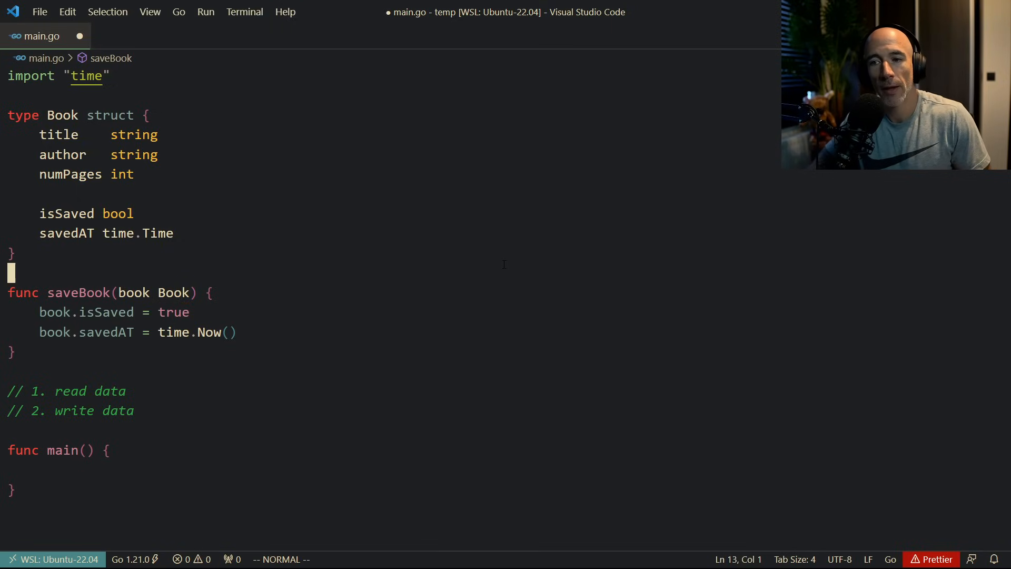
Restore the saveBook method and start a comment line inside its body.
{"action": "double_click", "coordinate": [173, 292]}
{"action": "type", "text": "//"}
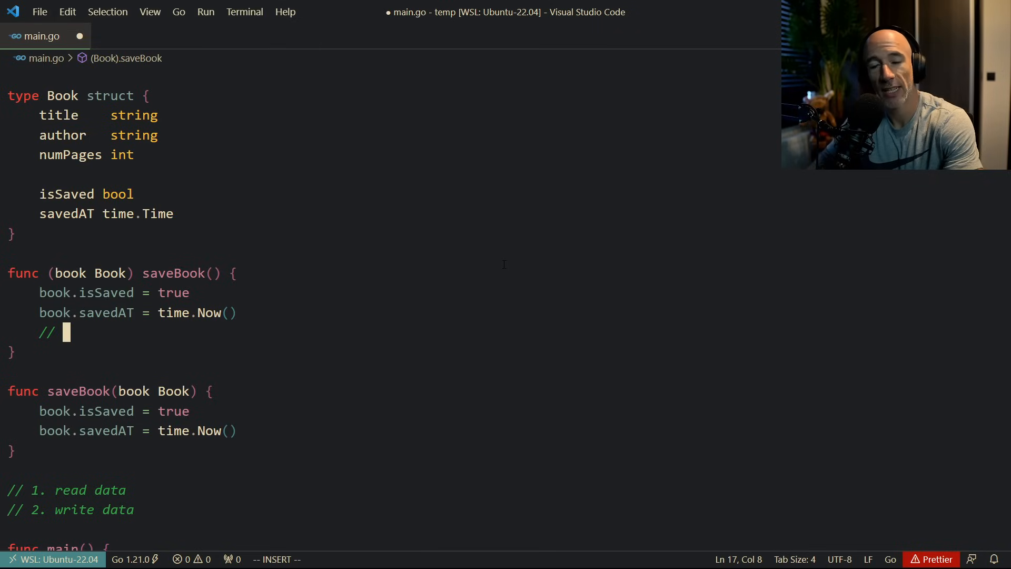
{"action": "type", "text": "burn book"}
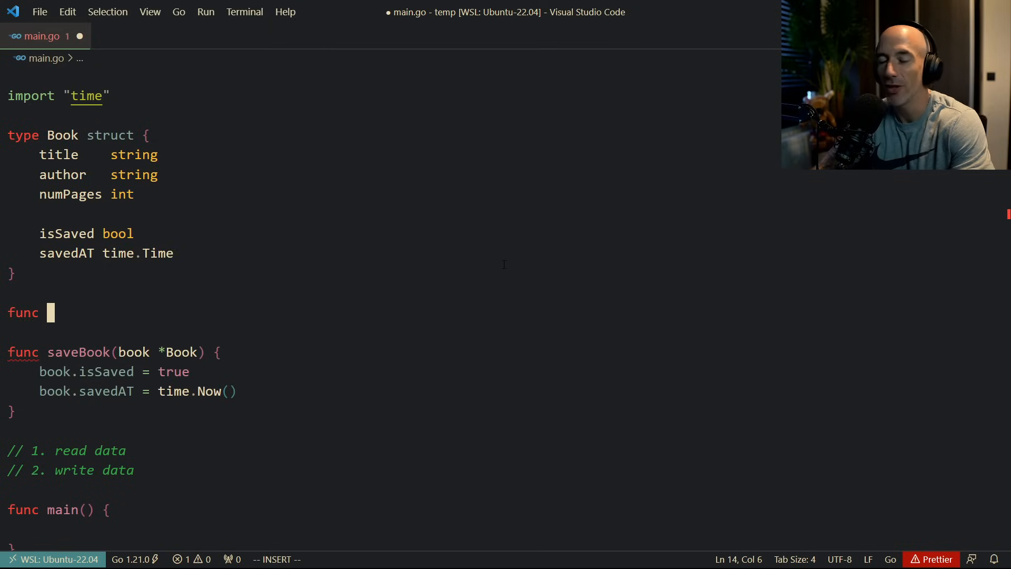
Write func (book *Book) saveBook() with the function's body and save main.go.
{"action": "type", "text": "()"}
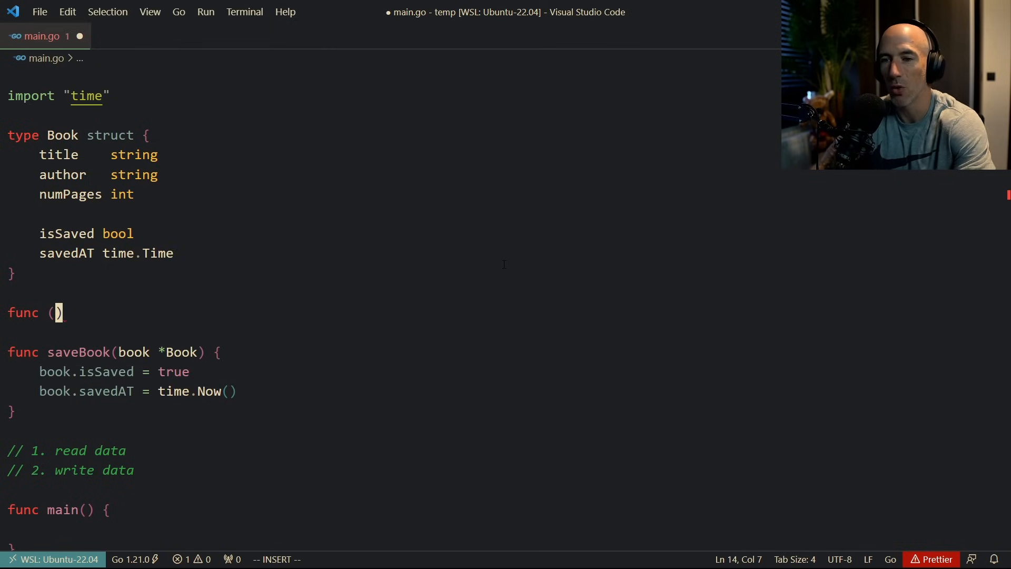
{"action": "type", "text": "b *Book"}
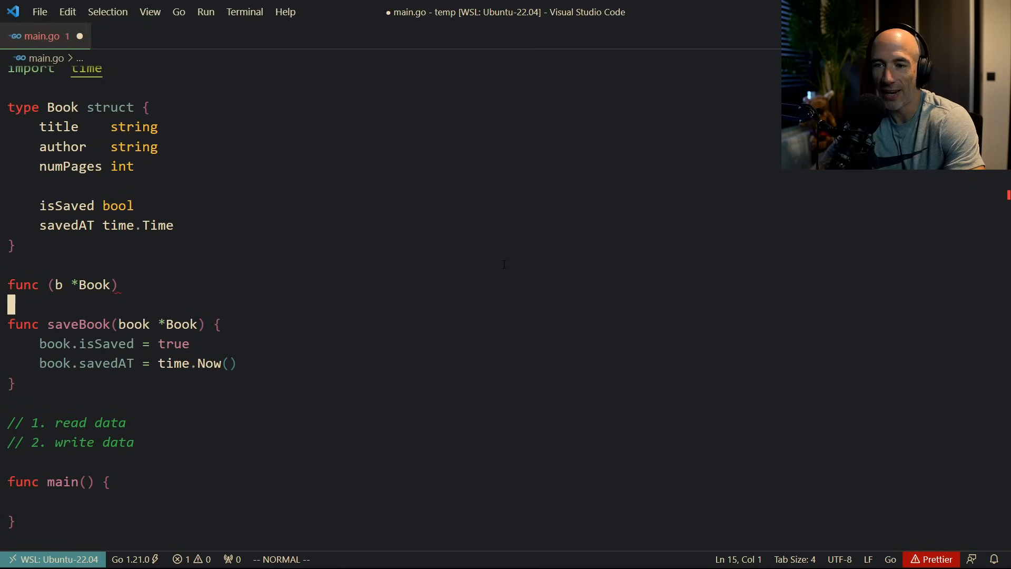
{"action": "type", "text": "book"}
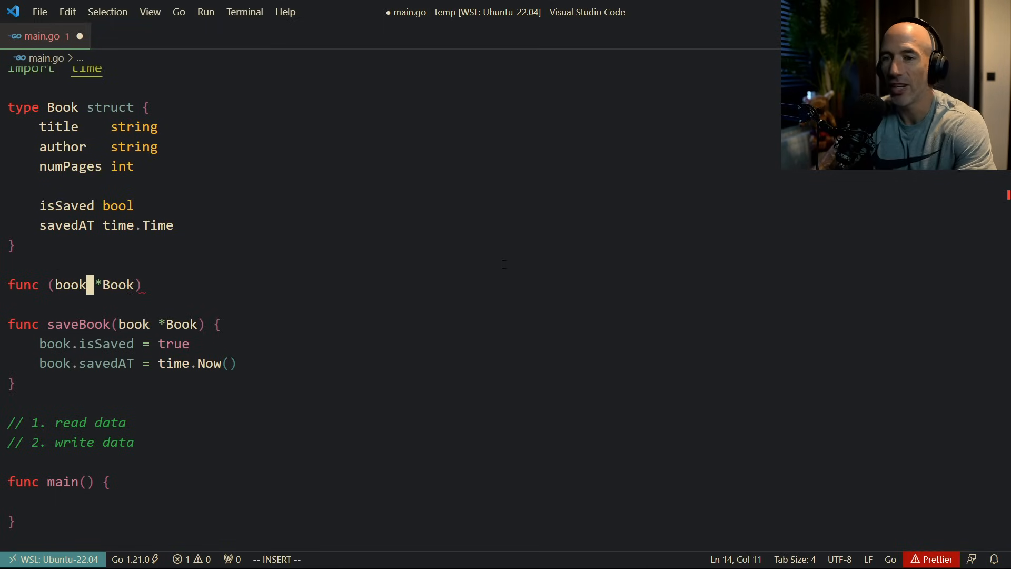
{"action": "type", "text": "saveBook() {"}
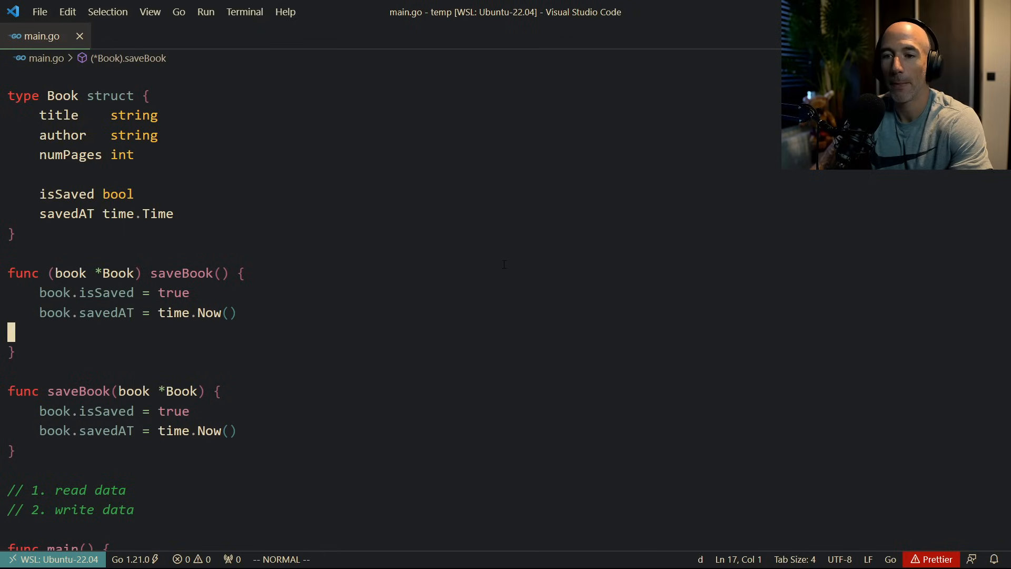
Remove the blank line in the pointer-receiver method and compare it with the function.
{"action": "scroll", "scroll_direction": "down", "scroll_amount": 3}
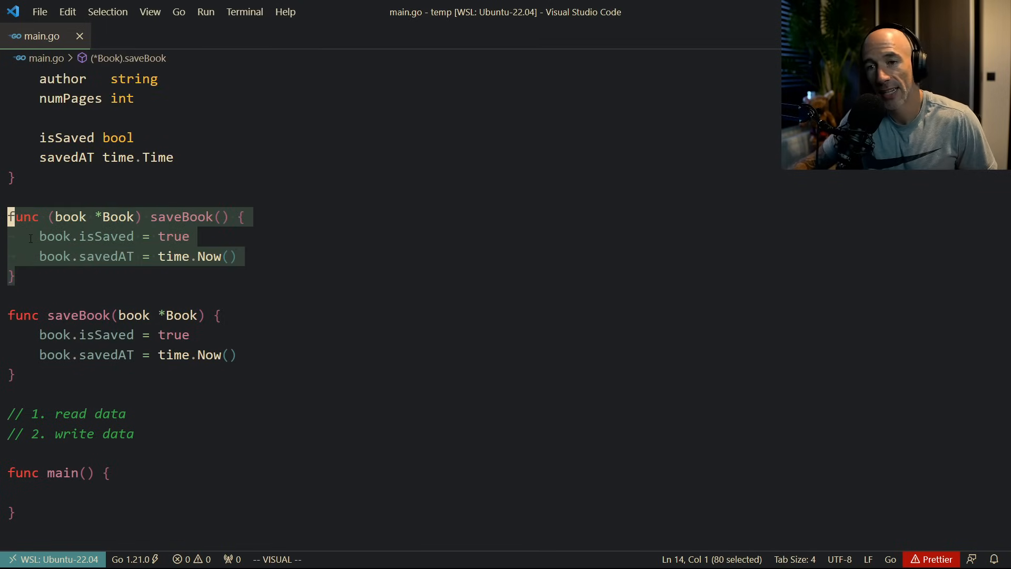
{"action": "mouse_move", "coordinate": [329, 322]}
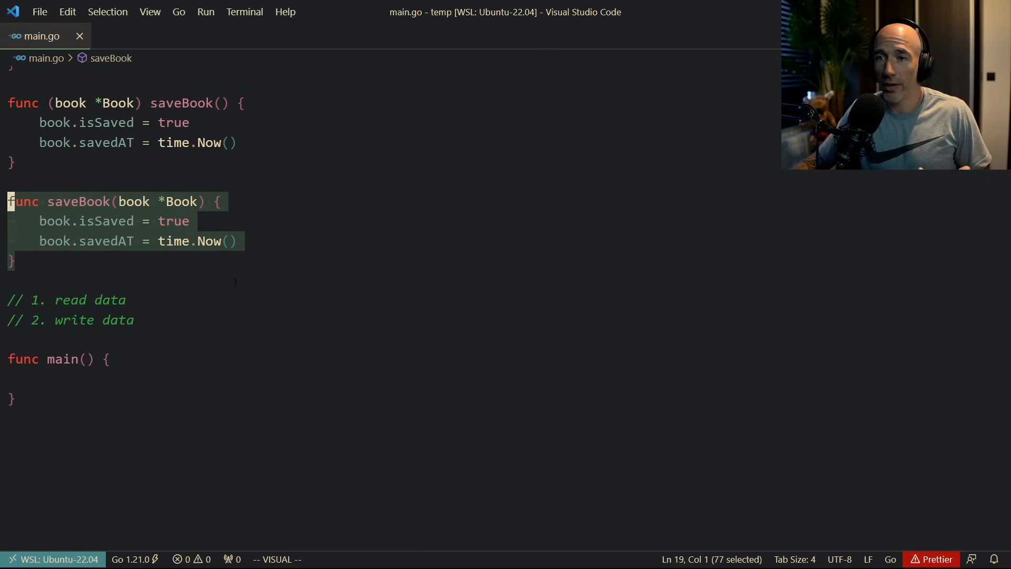
Place the cursor below the method where func saveBook(book *Book) sits.
{"action": "left_click", "coordinate": [239, 241]}
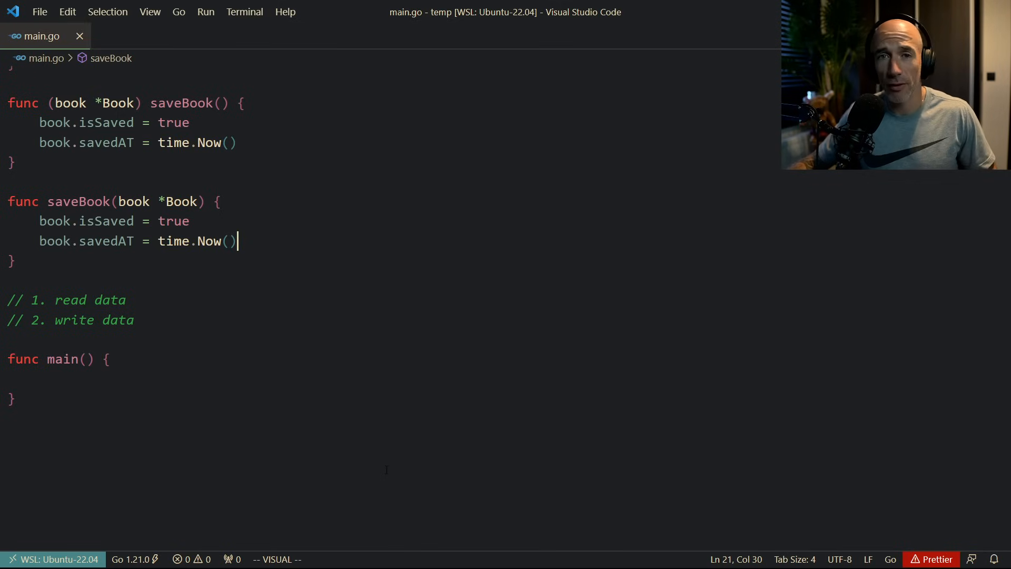
{"action": "mouse_move", "coordinate": [400, 496]}
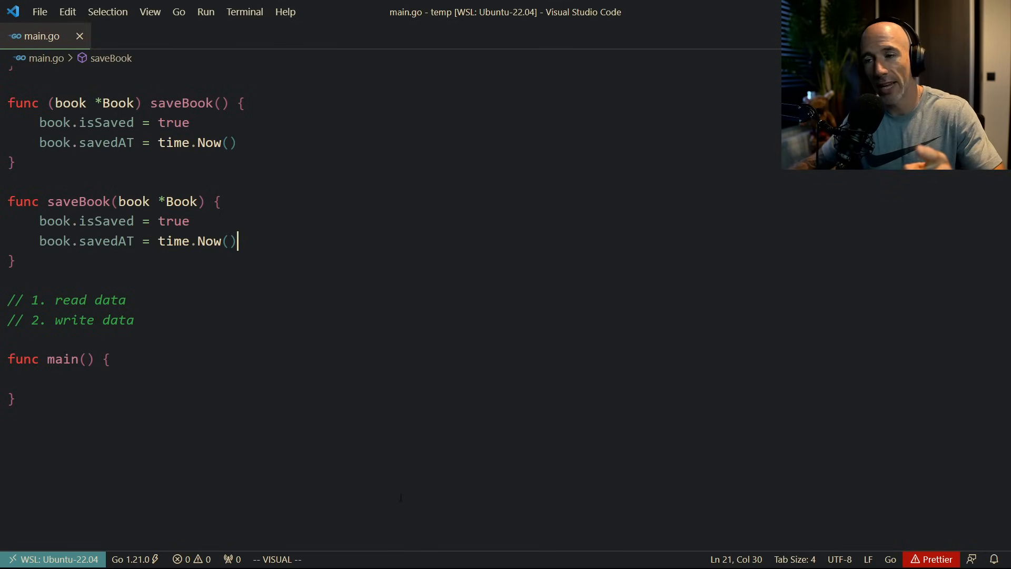